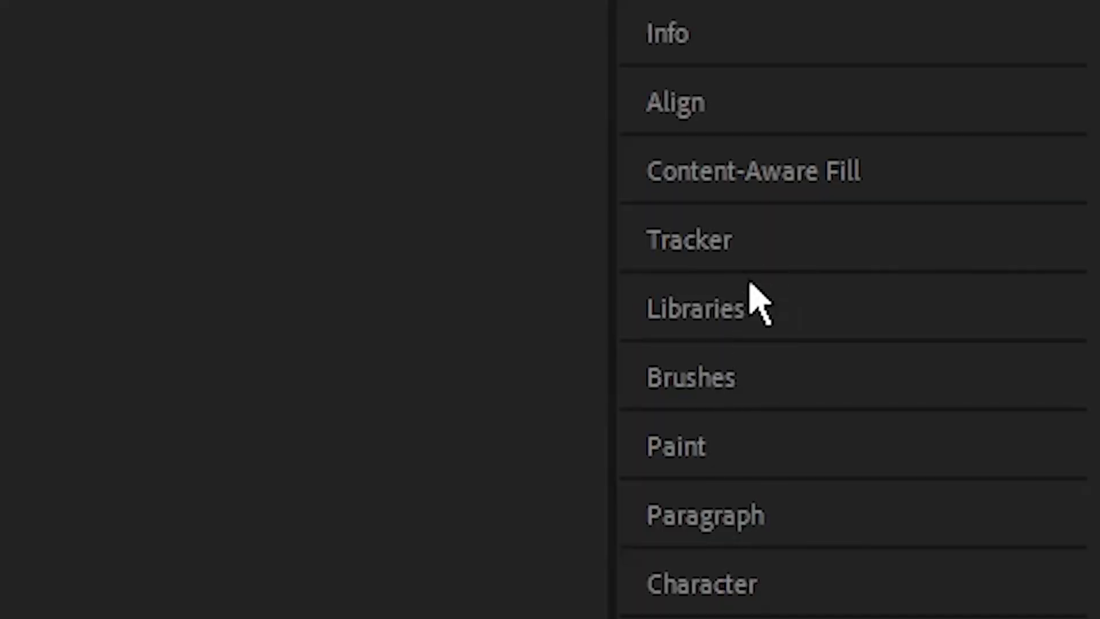
Run Track Camera on the footage, then right-click the solved track points on the hedge.
left_click(689, 238)
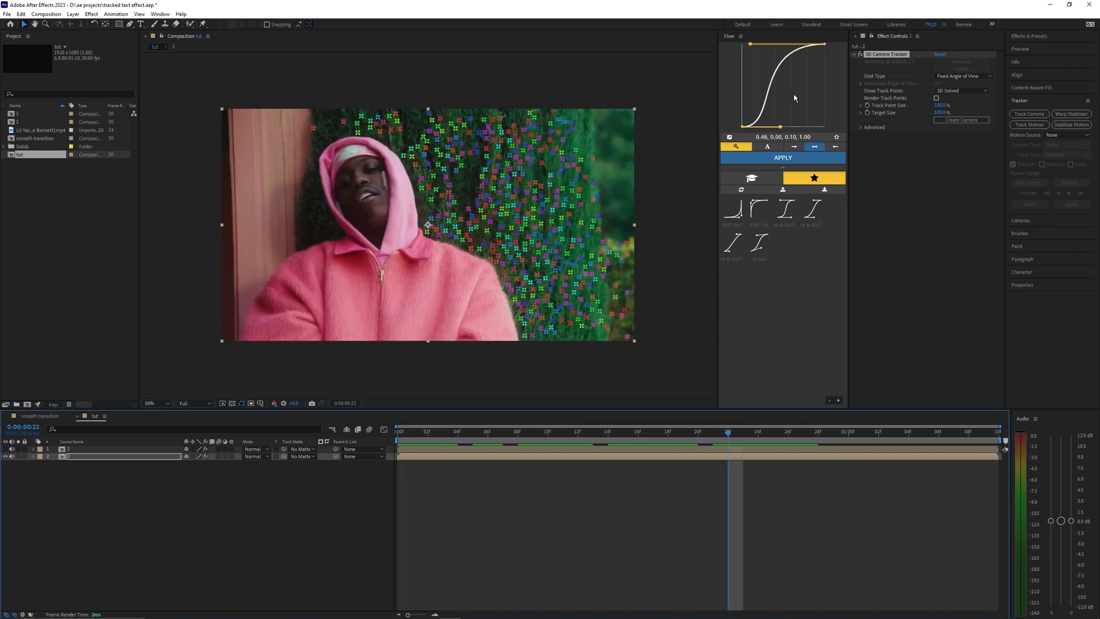
left_click(964, 76)
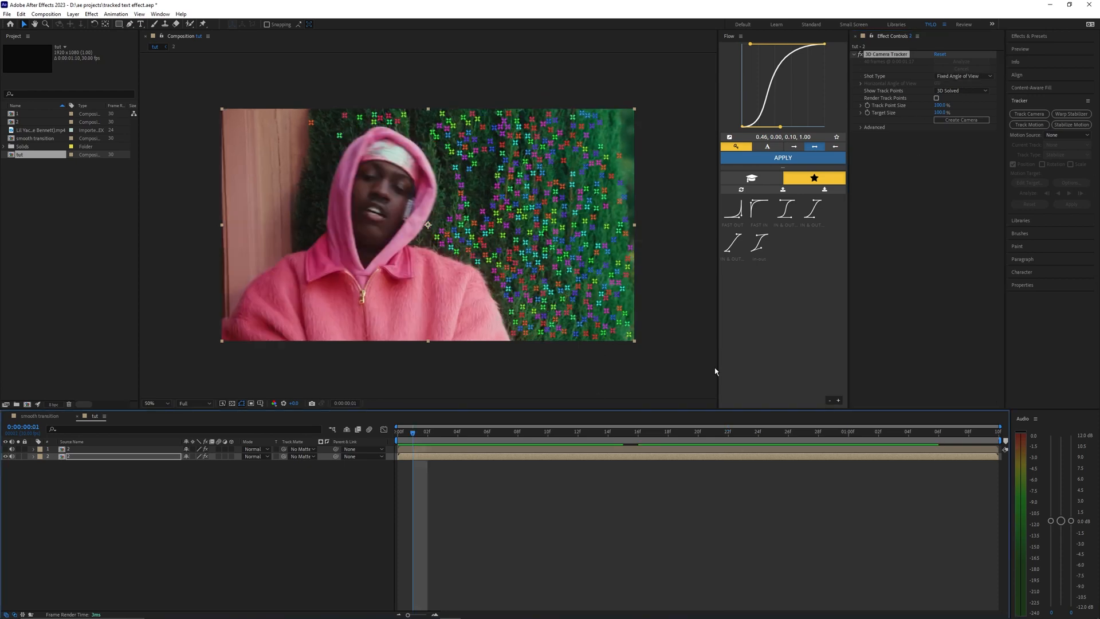
left_click(745, 431)
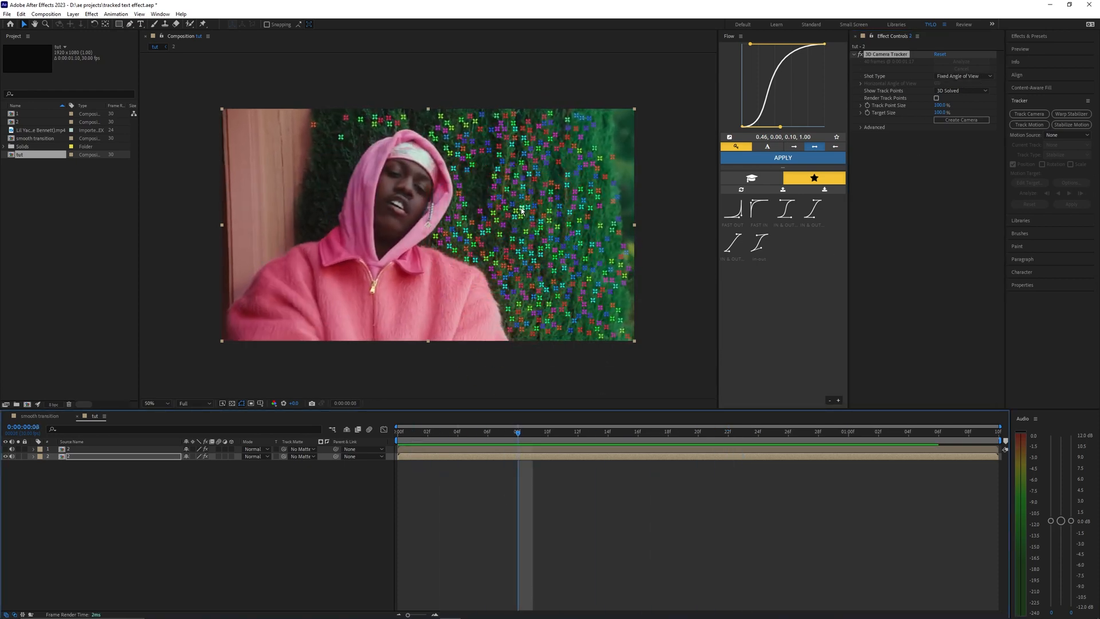
right_click(519, 207)
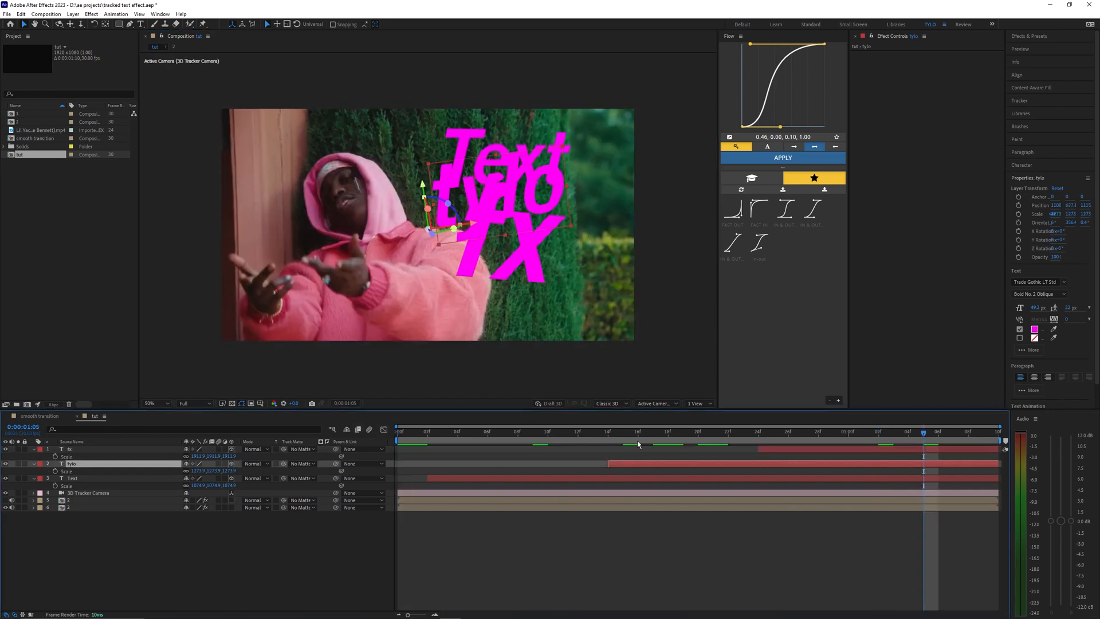
mouse_move(528, 188)
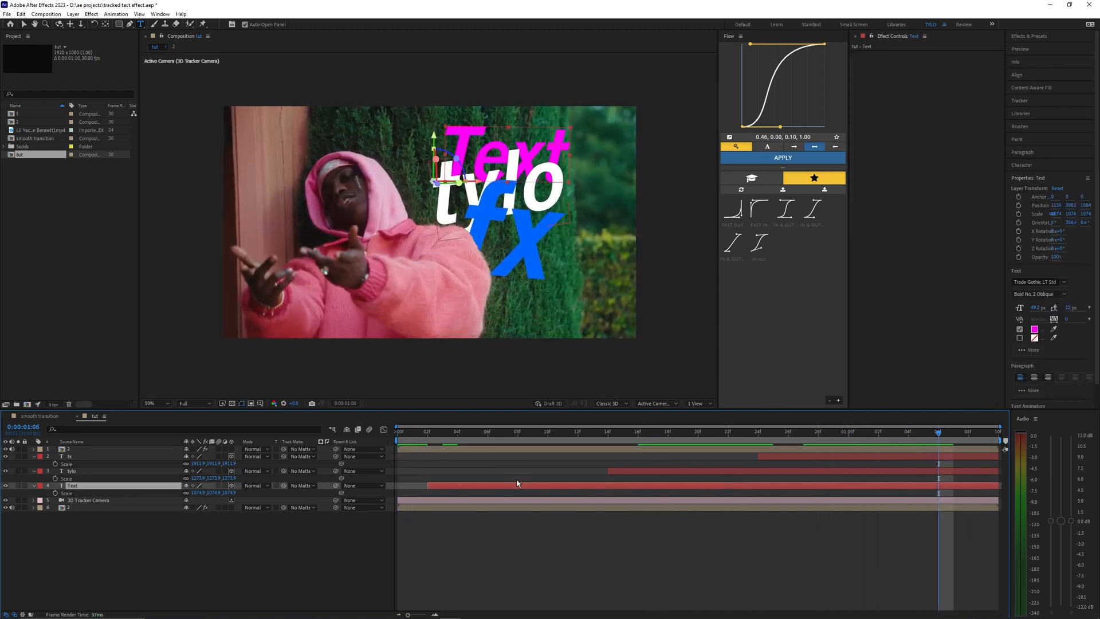
Move to an early frame where only the 'Text' word is visible.
left_click(561, 432)
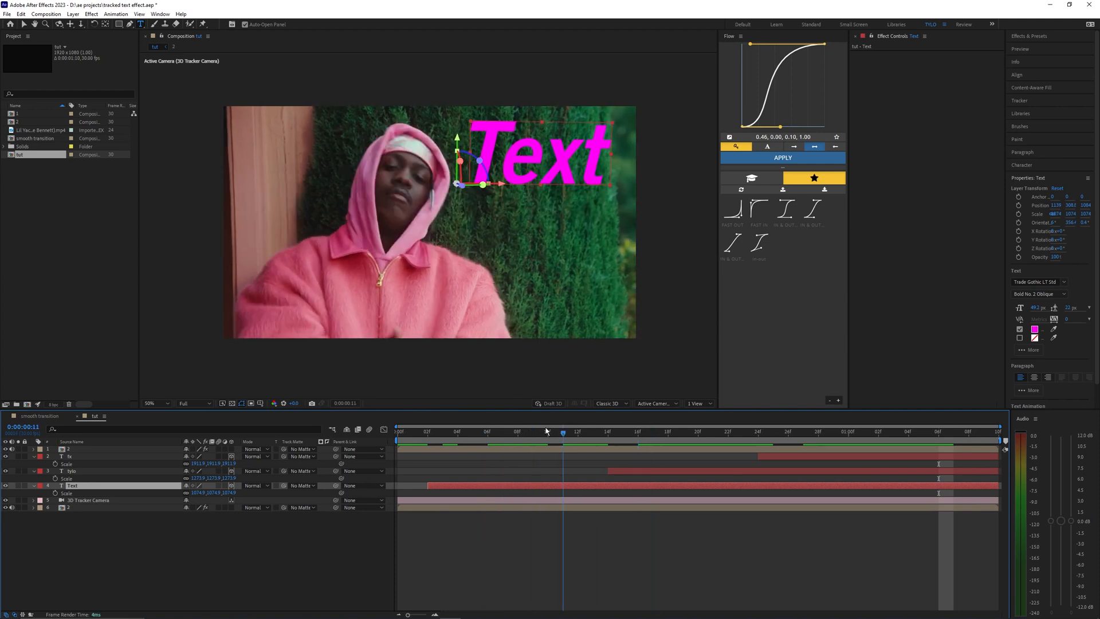
left_click(1028, 35)
type("drop sh")
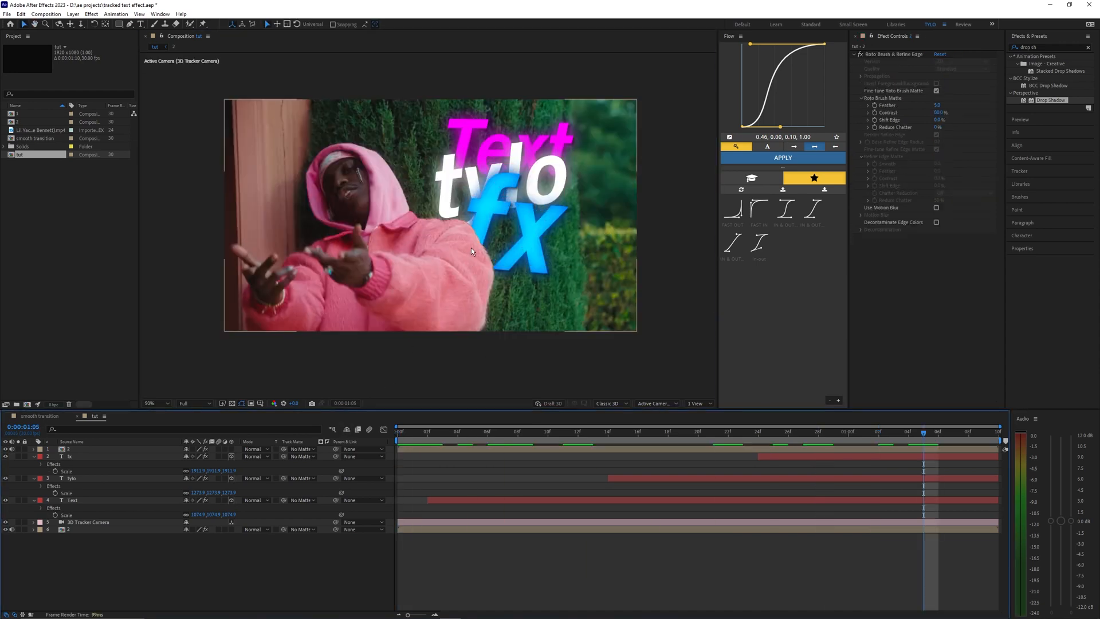
Go back to the opening frames of the shot and select in the timeline panel.
left_click(426, 431)
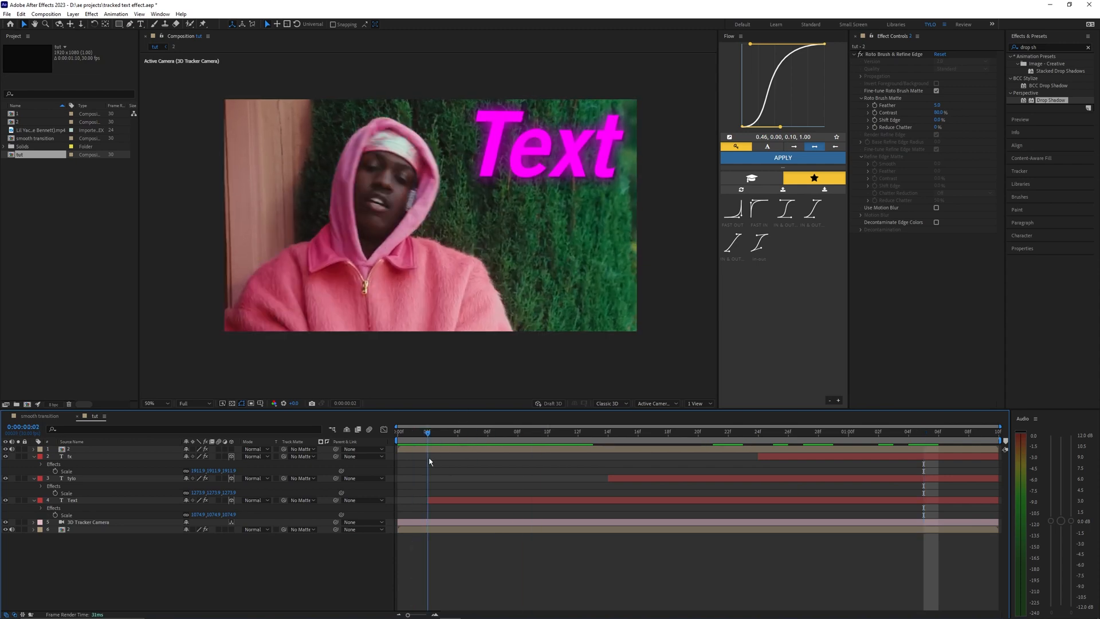
left_click(71, 499)
type("simple chok")
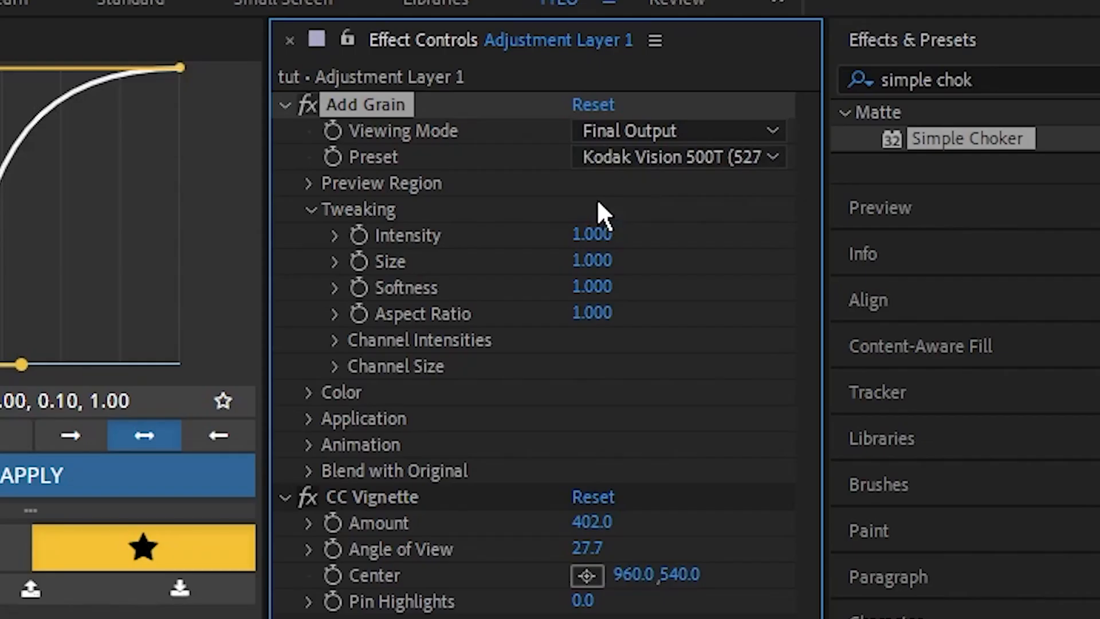
mouse_move(459, 551)
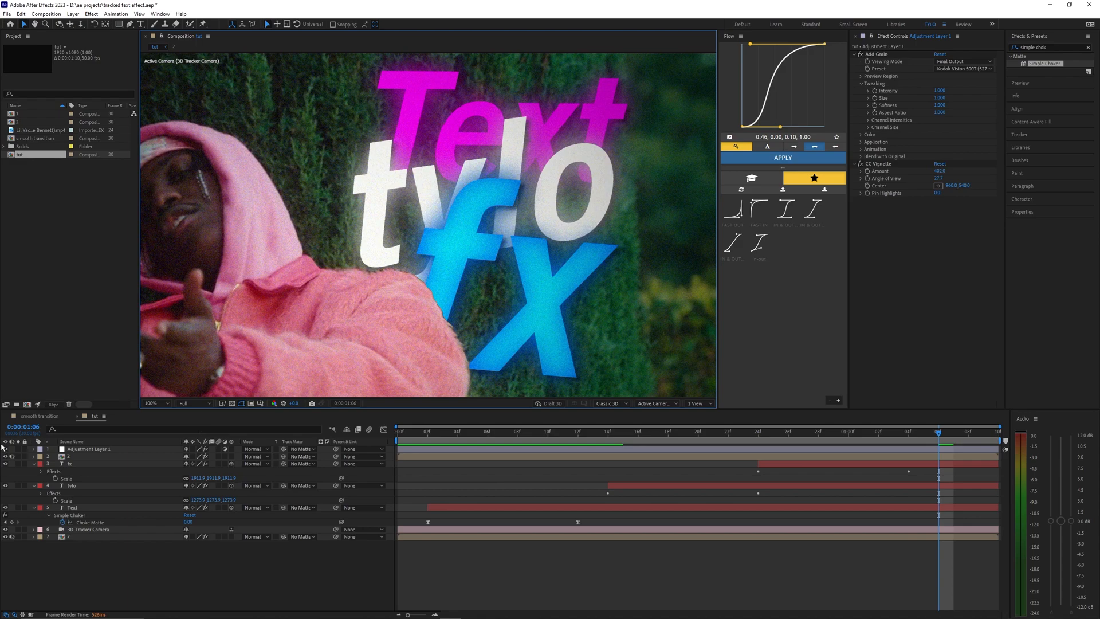
Scrub the timeline from the first frame to later points to review the Text word.
left_click(399, 431)
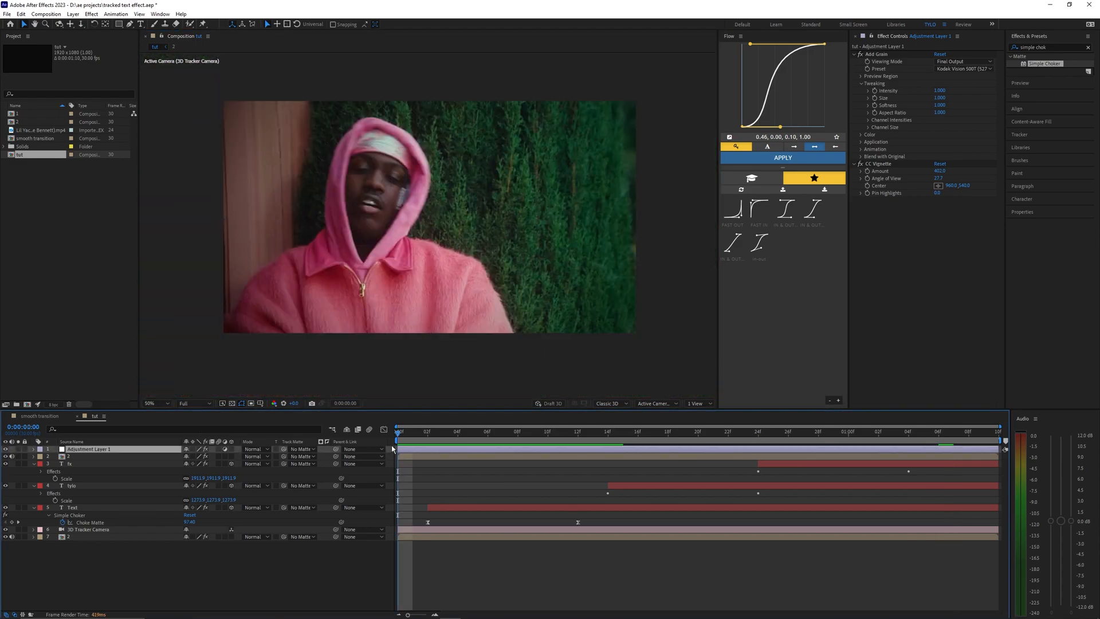
left_click(652, 431)
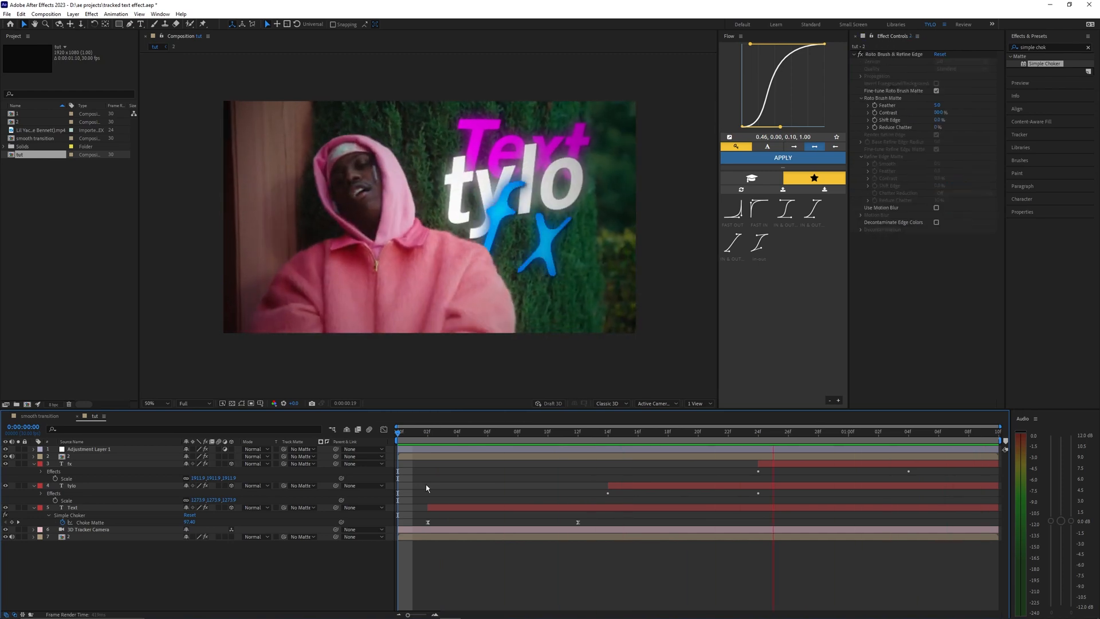
left_click(474, 431)
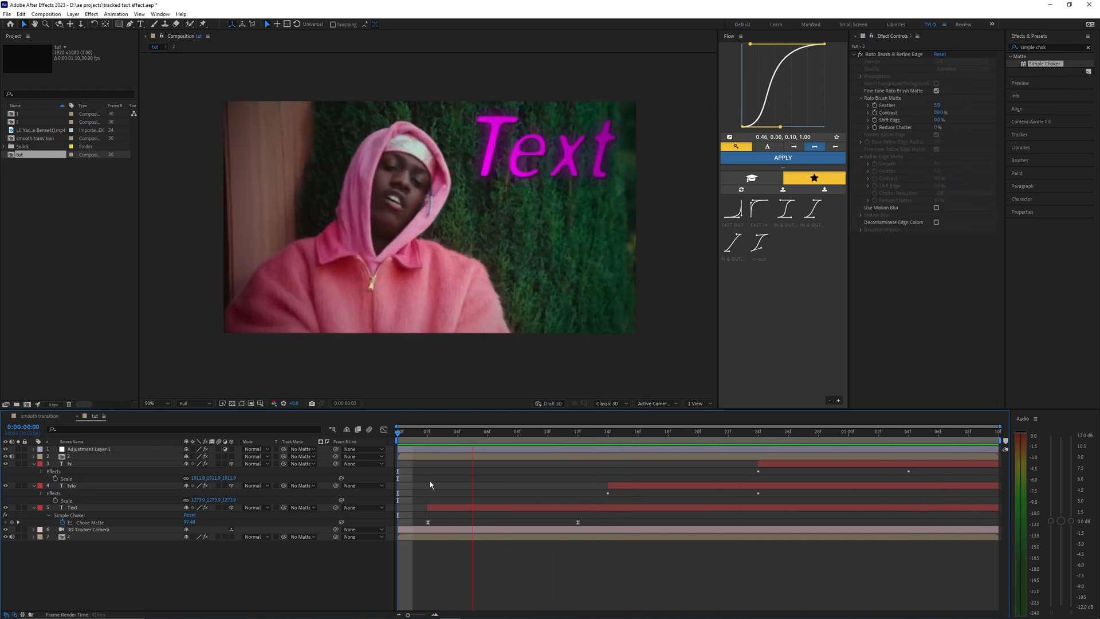